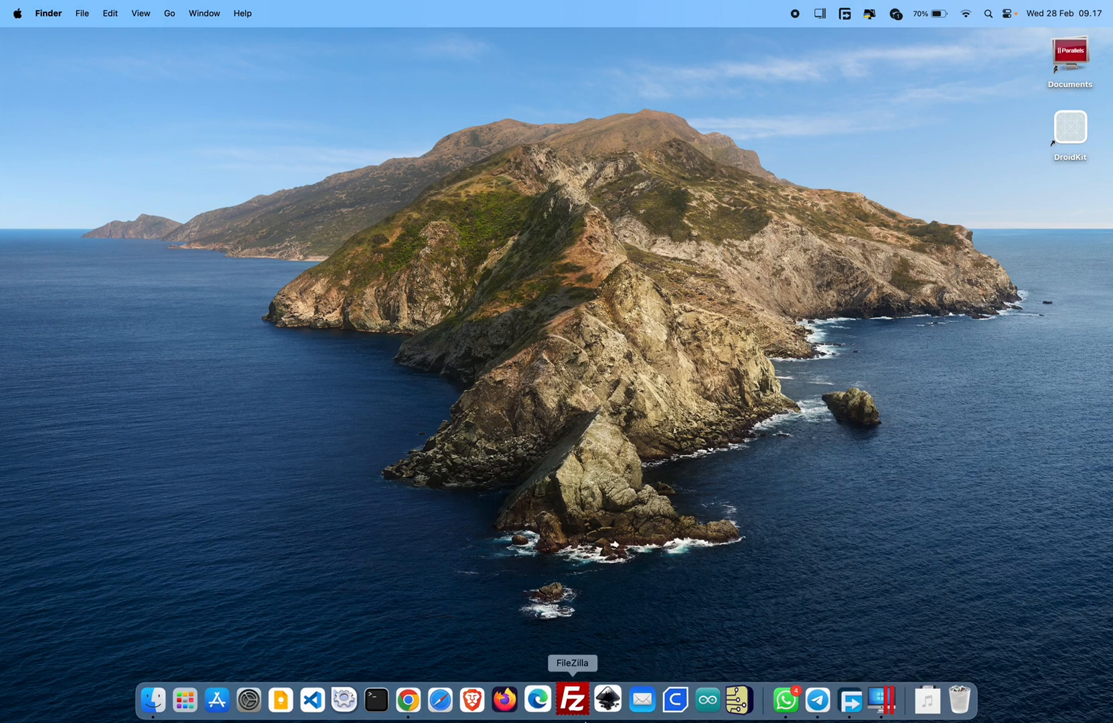
{"action": "mouse_move", "coordinate": [604, 699]}
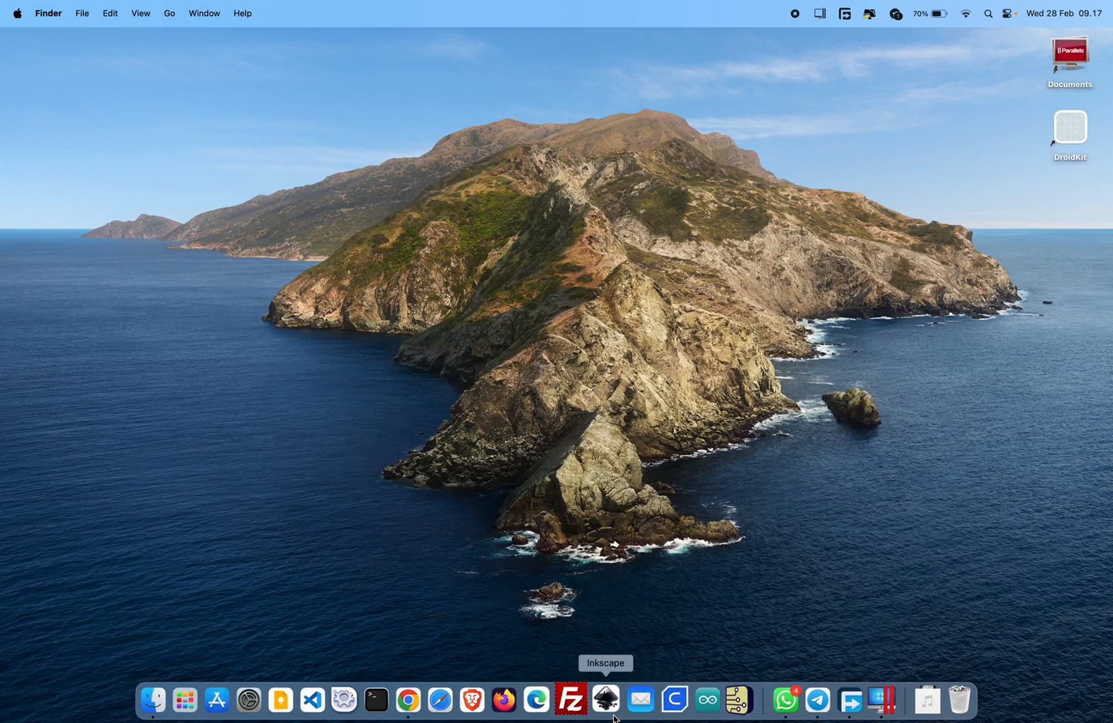
{"action": "mouse_move", "coordinate": [812, 700]}
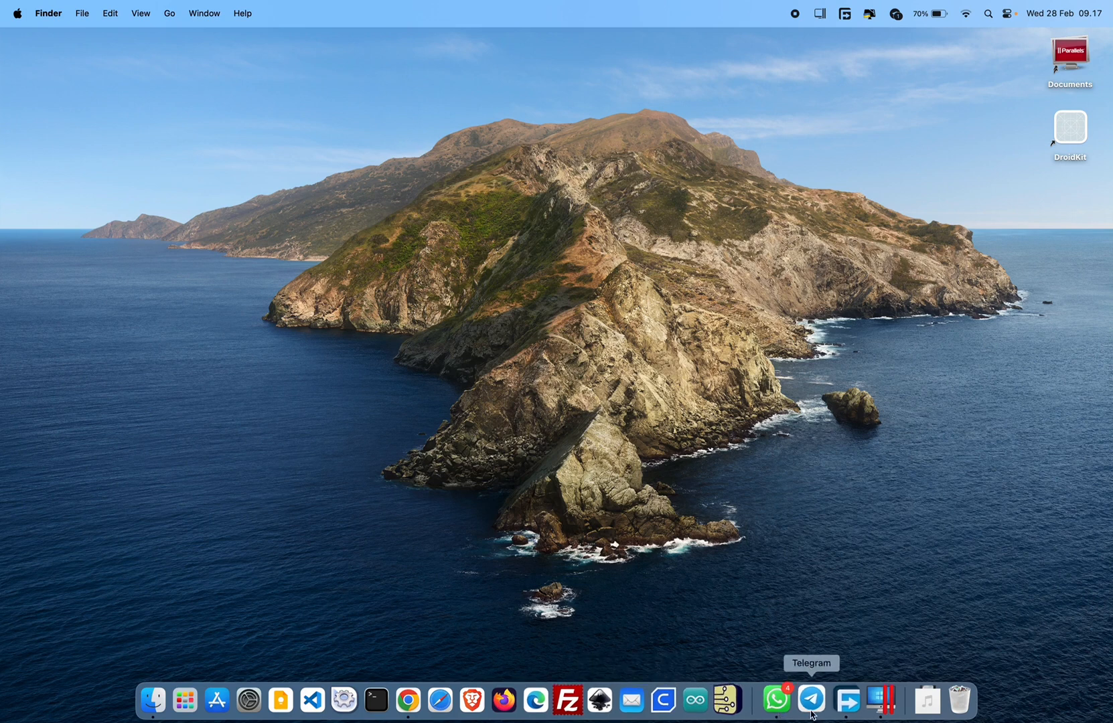
{"action": "mouse_move", "coordinate": [955, 700]}
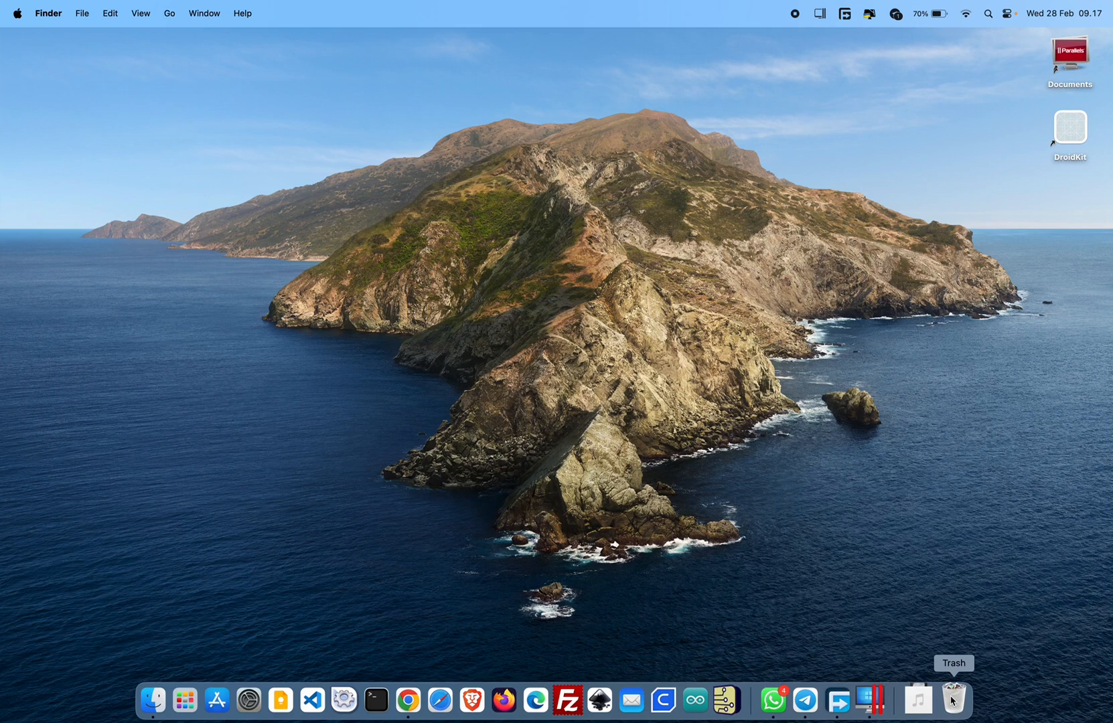
View the Trash's 19 items from the Dock, close it, and start a new Finder window on Recents
{"action": "left_click", "coordinate": [953, 700]}
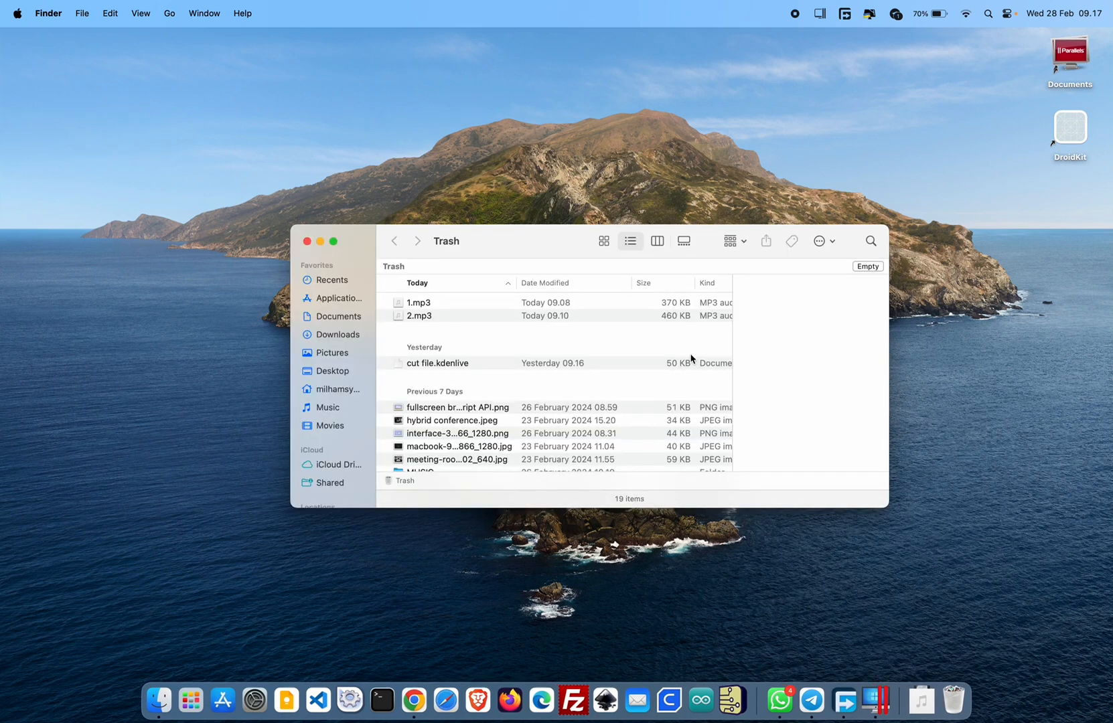
{"action": "mouse_move", "coordinate": [573, 321]}
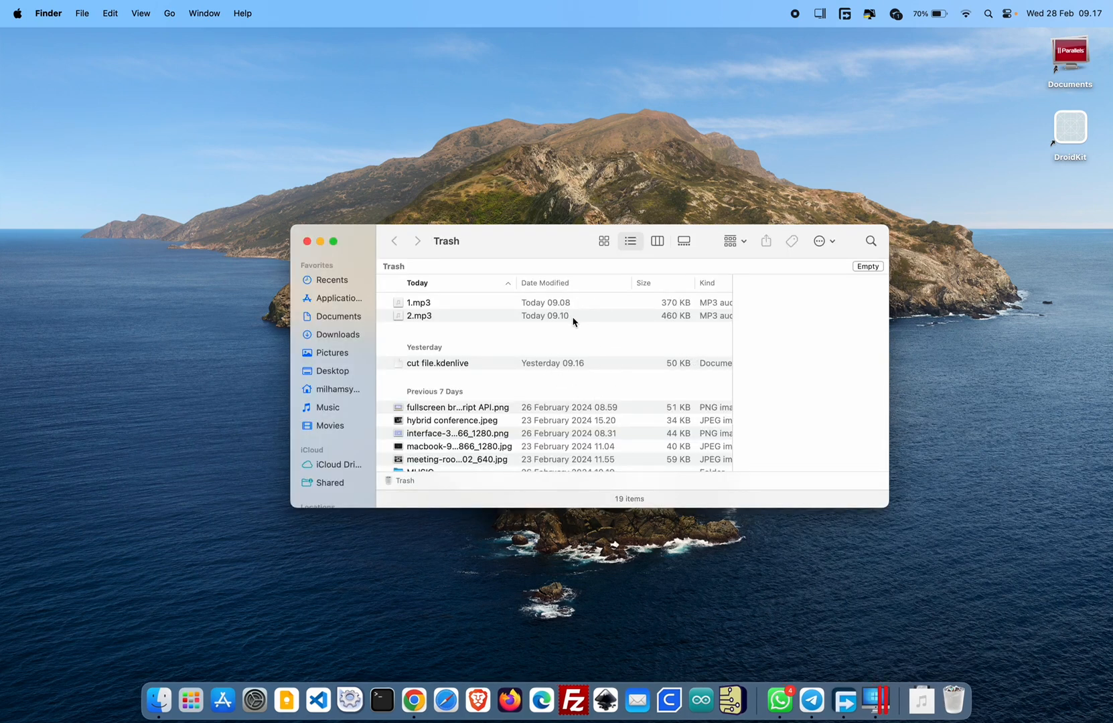
{"action": "left_click", "coordinate": [308, 241]}
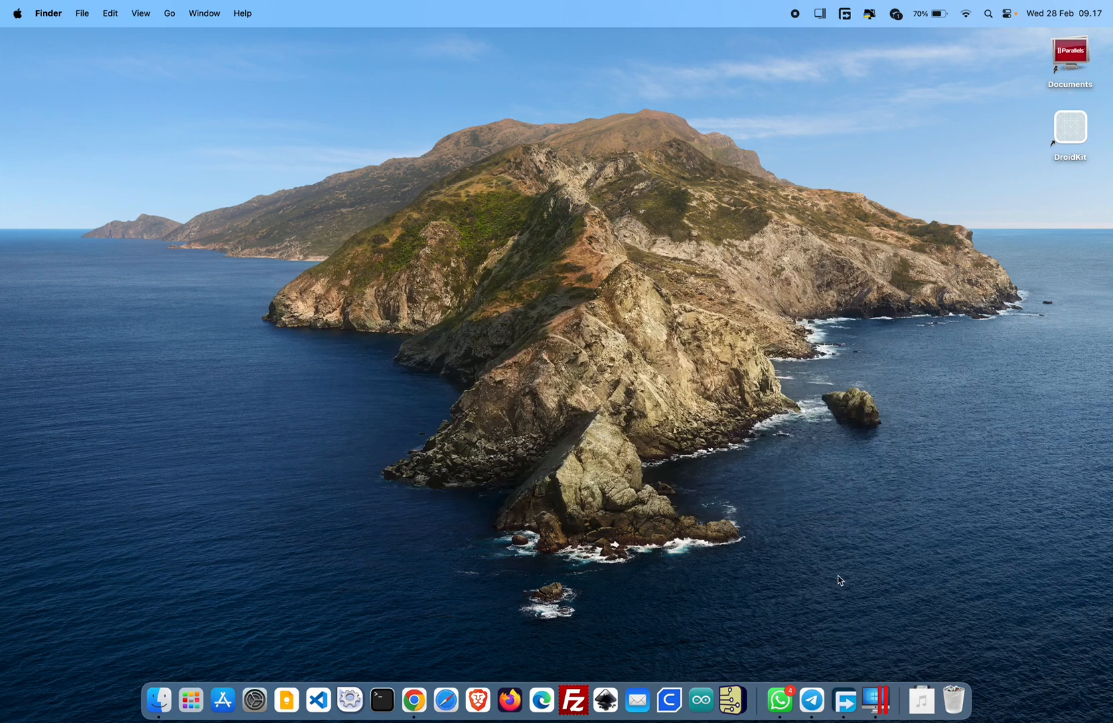
{"action": "left_click", "coordinate": [159, 701]}
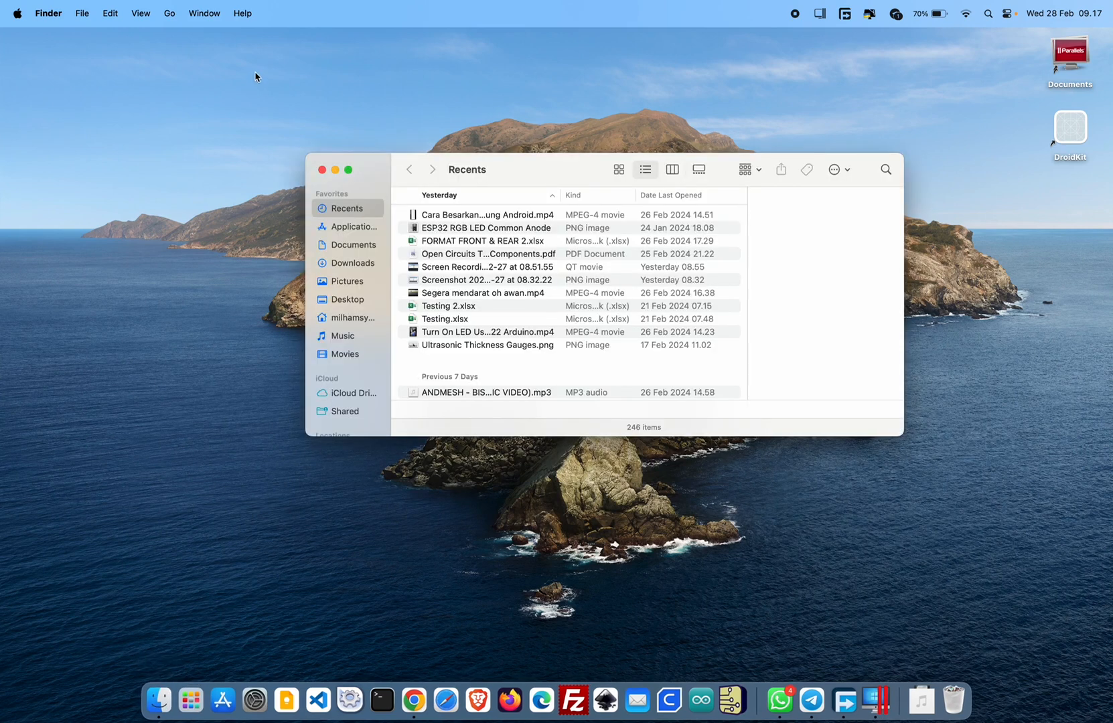
Jump to the Trash folder using Go to Folder with 'trash'
{"action": "left_click", "coordinate": [168, 13]}
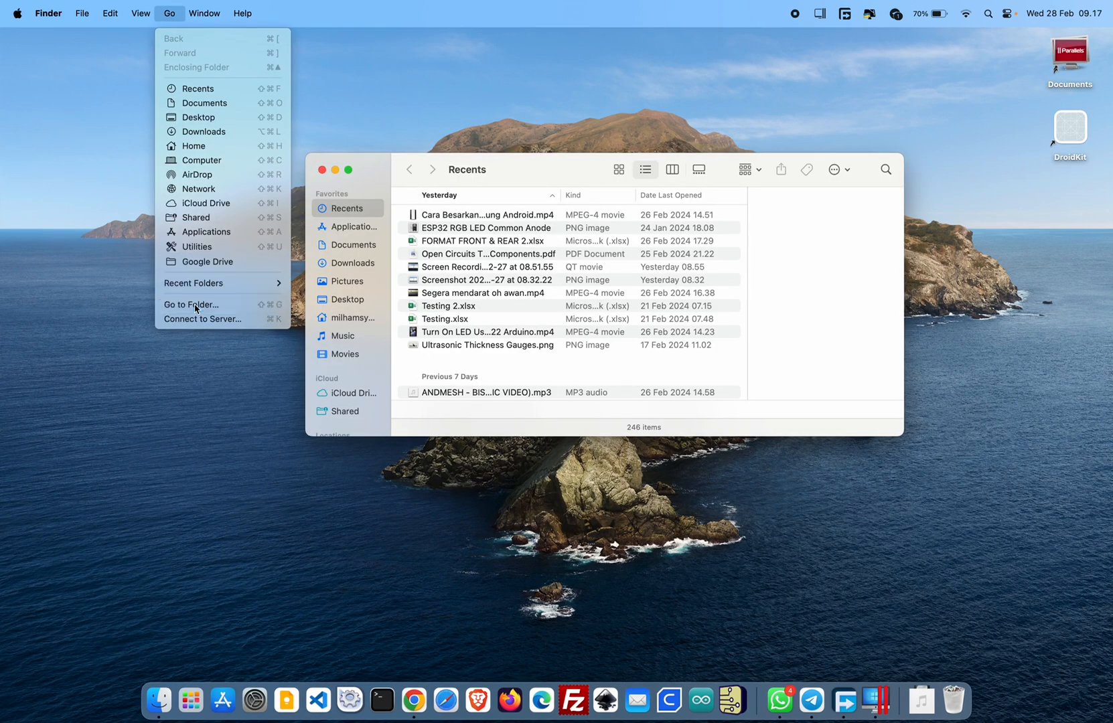
{"action": "left_click", "coordinate": [190, 305]}
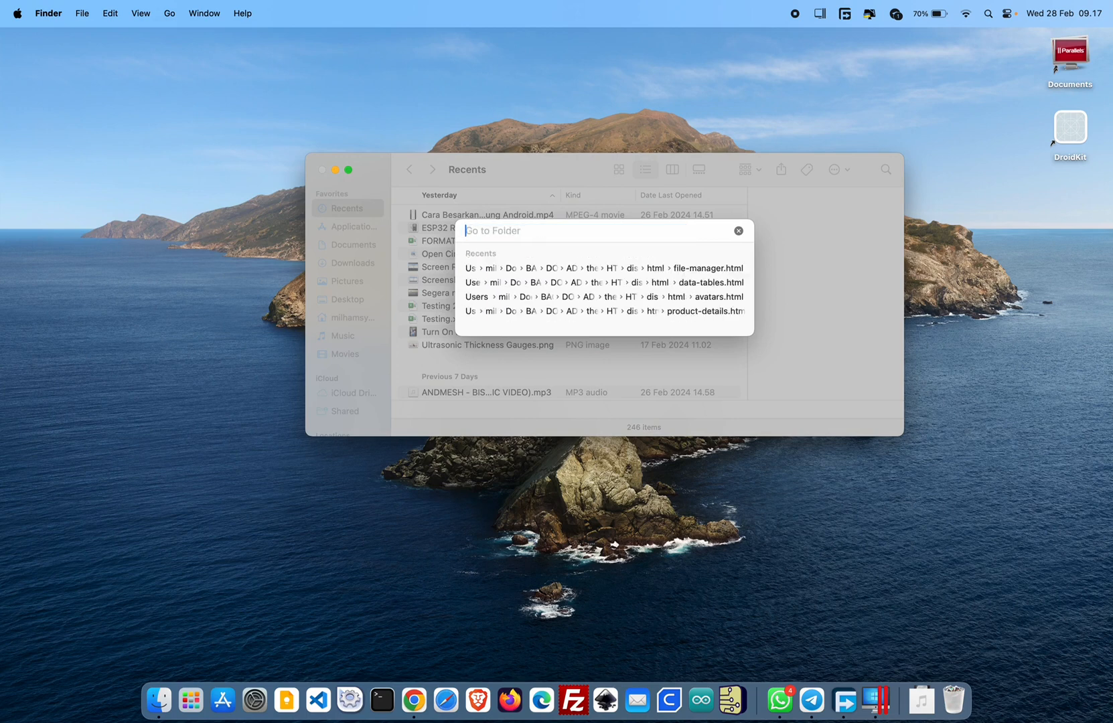
{"action": "type", "text": "trash"}
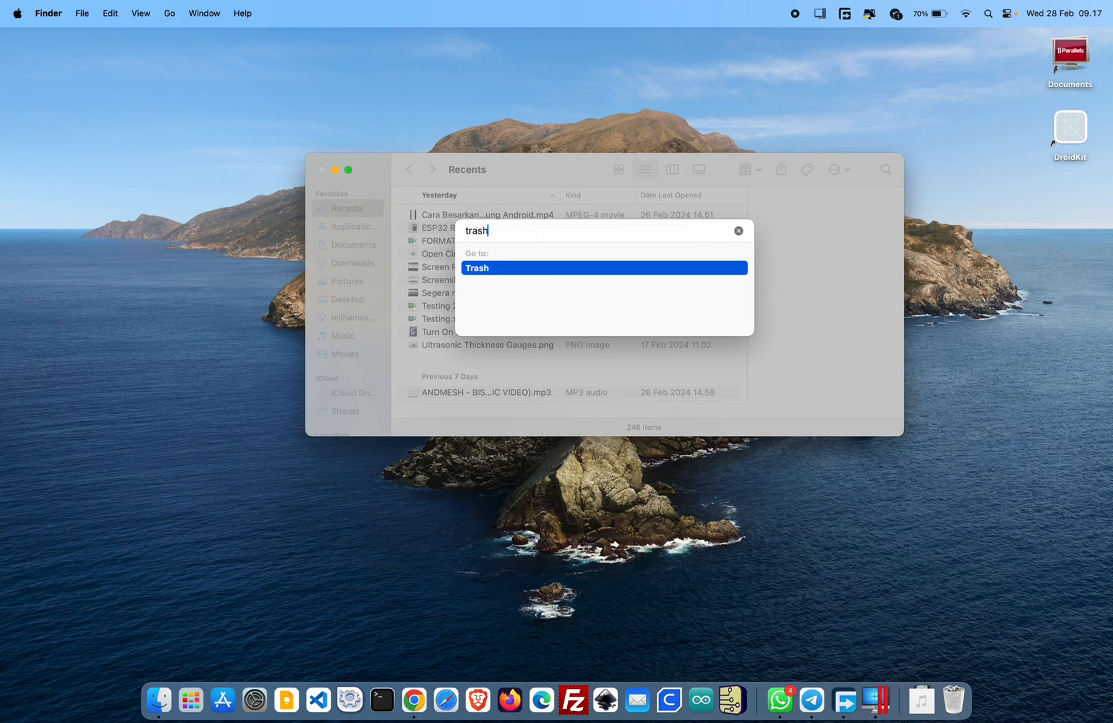
{"action": "key", "text": "enter"}
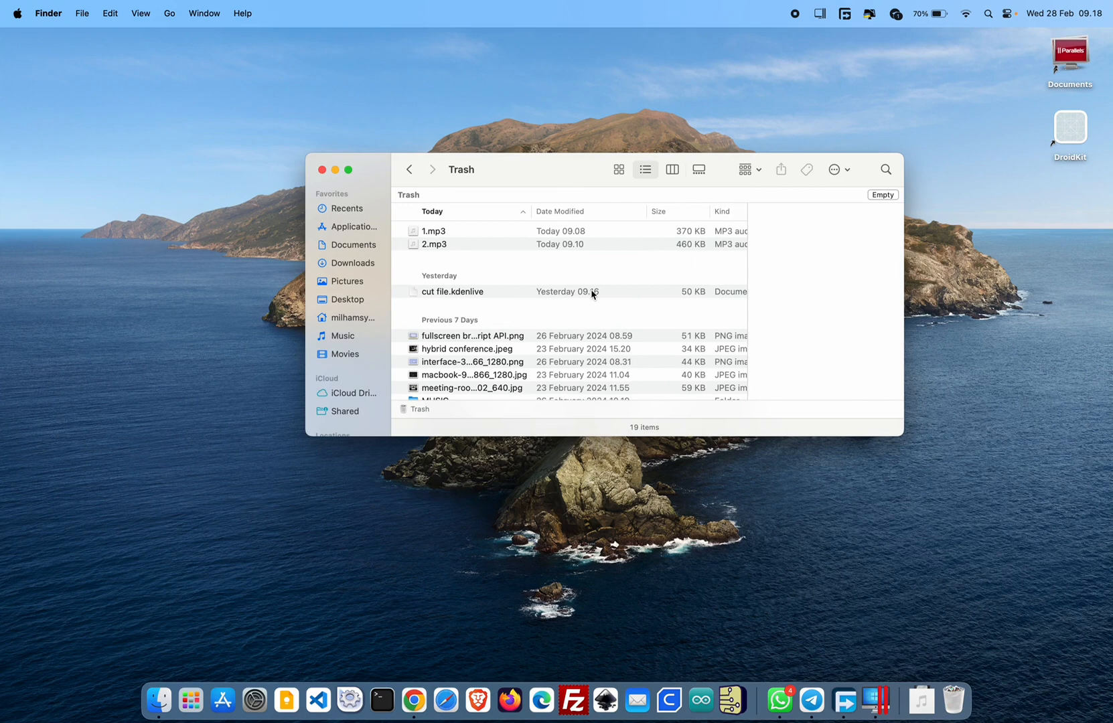
Empty the Trash permanently and reopen it from the Dock to confirm 0 items
{"action": "left_click", "coordinate": [883, 194]}
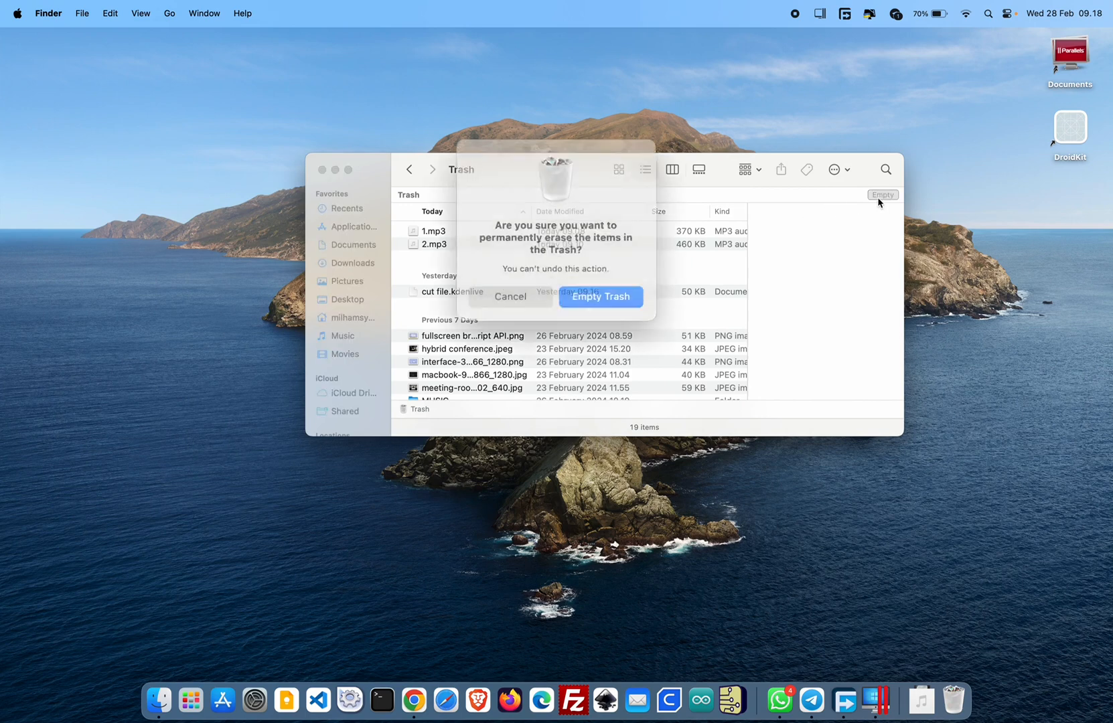
{"action": "left_click", "coordinate": [600, 297]}
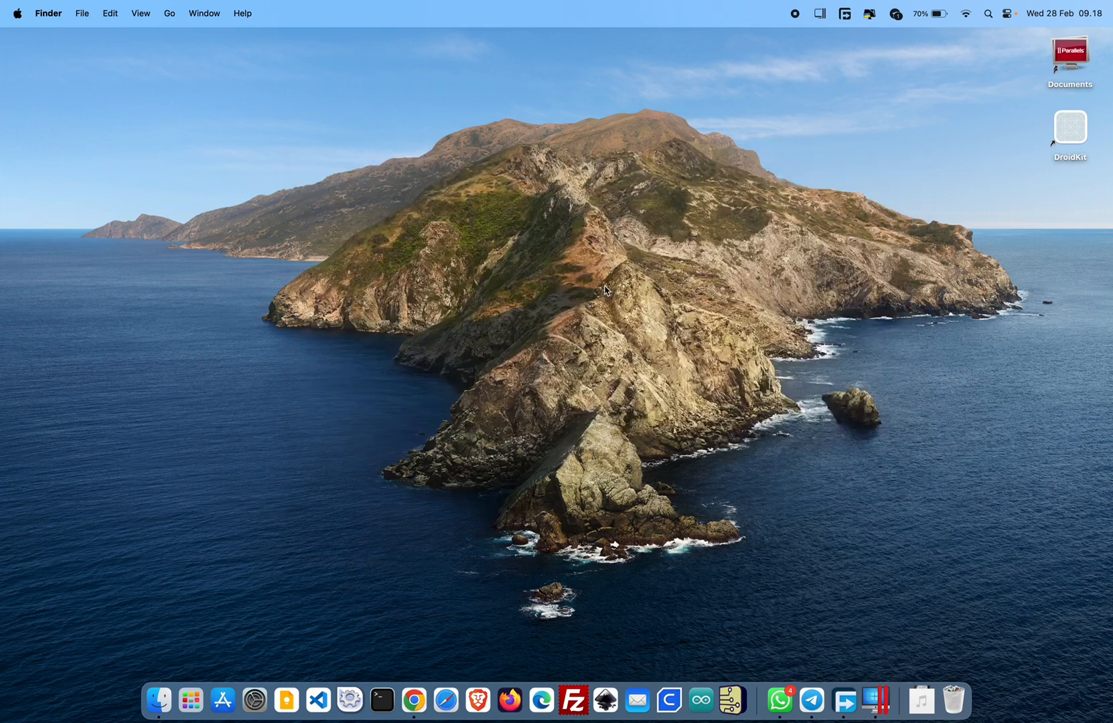
{"action": "left_click", "coordinate": [952, 700]}
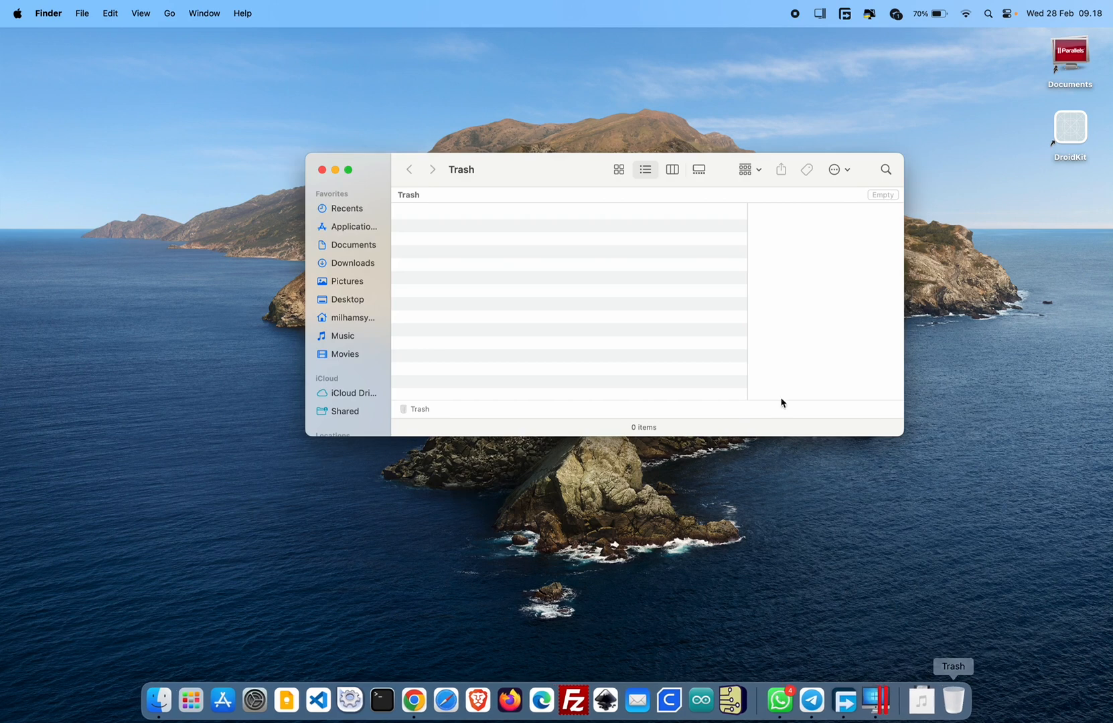
{"action": "mouse_move", "coordinate": [573, 314]}
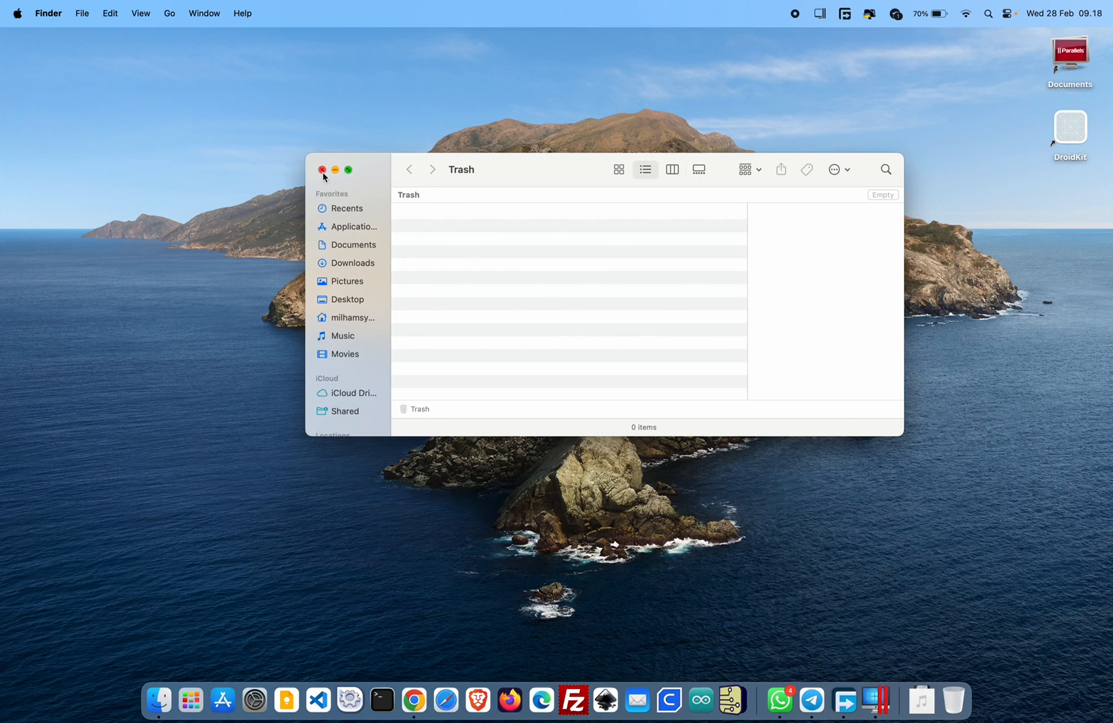
Close the empty Trash window, leaving only the desktop
{"action": "left_click", "coordinate": [322, 169]}
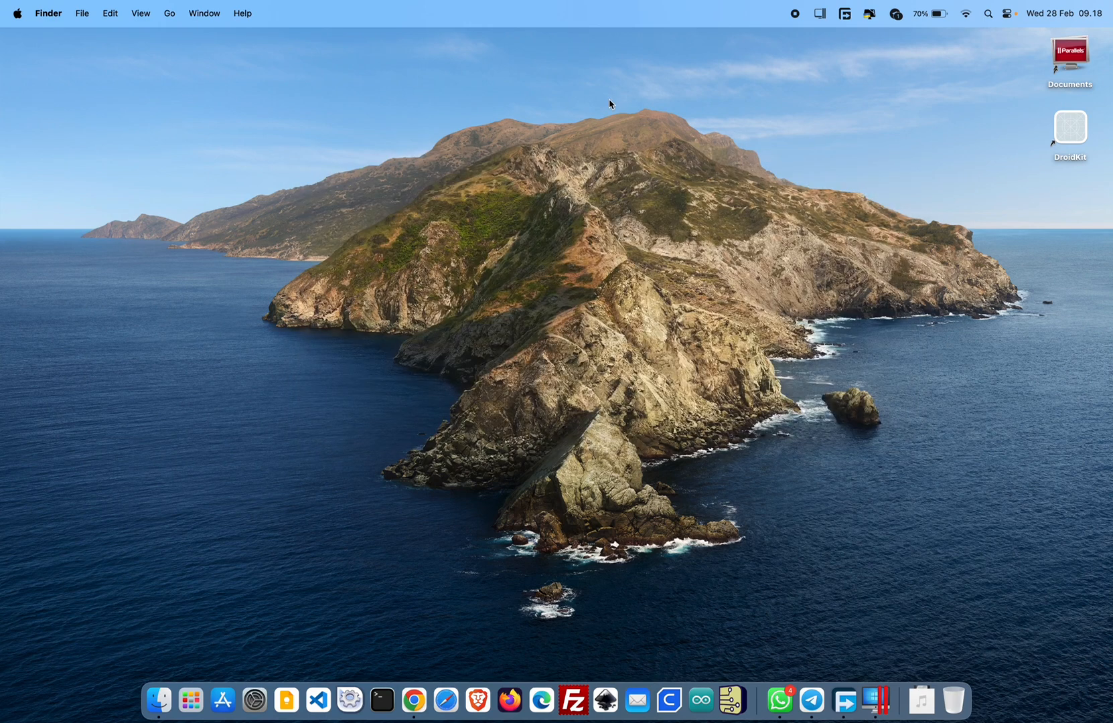